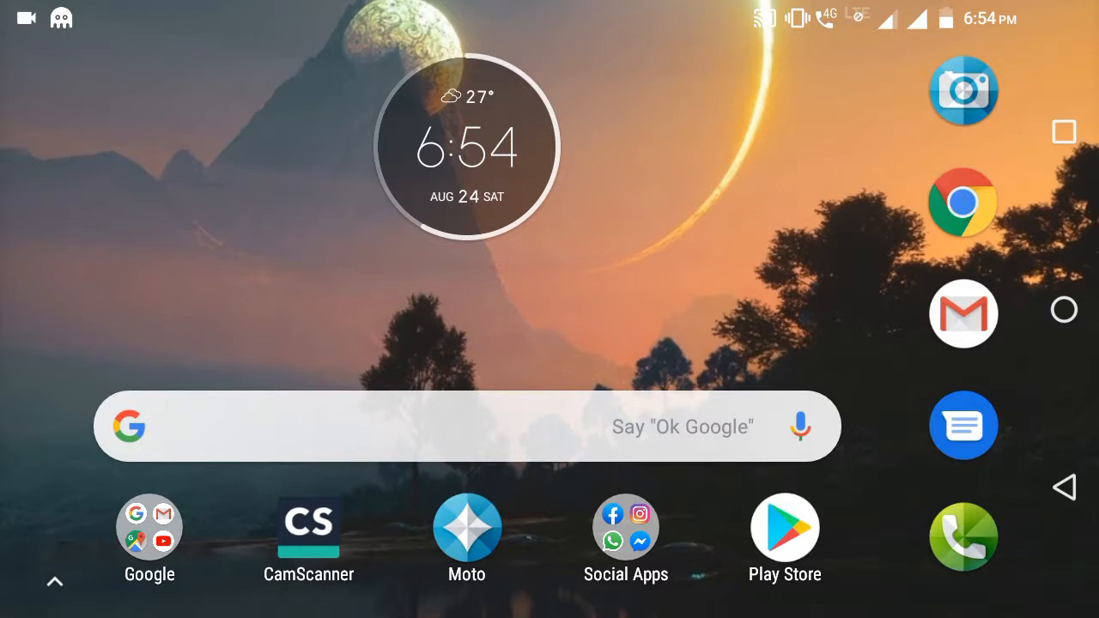
Show the installed apps, then open the phone's Settings from the notification shade.
{"action": "left_click", "coordinate": [54, 581]}
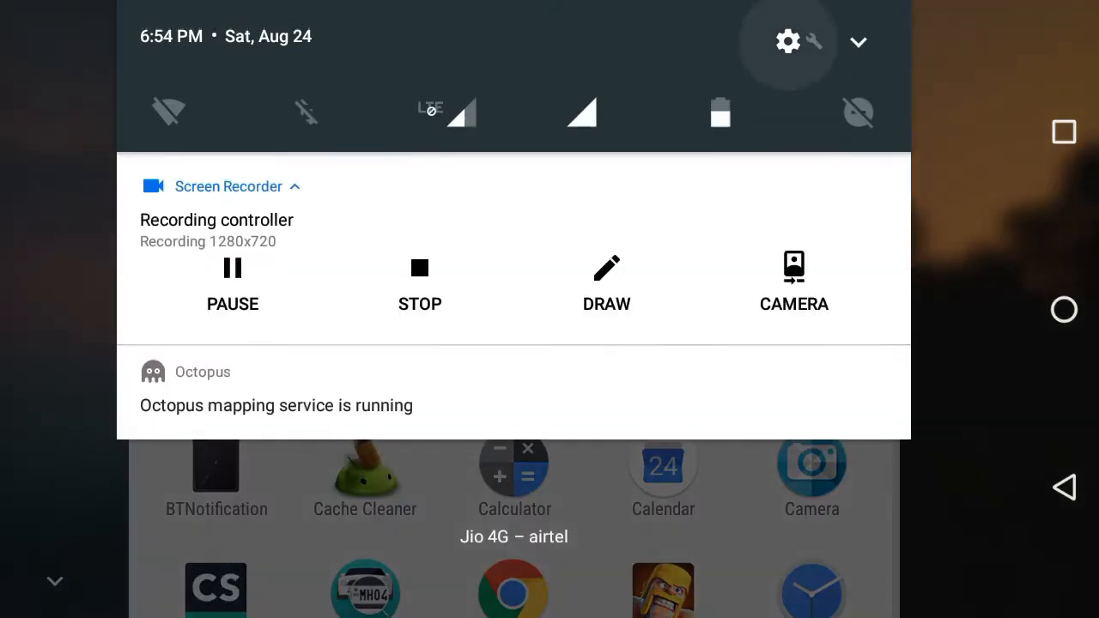
{"action": "left_click", "coordinate": [787, 41]}
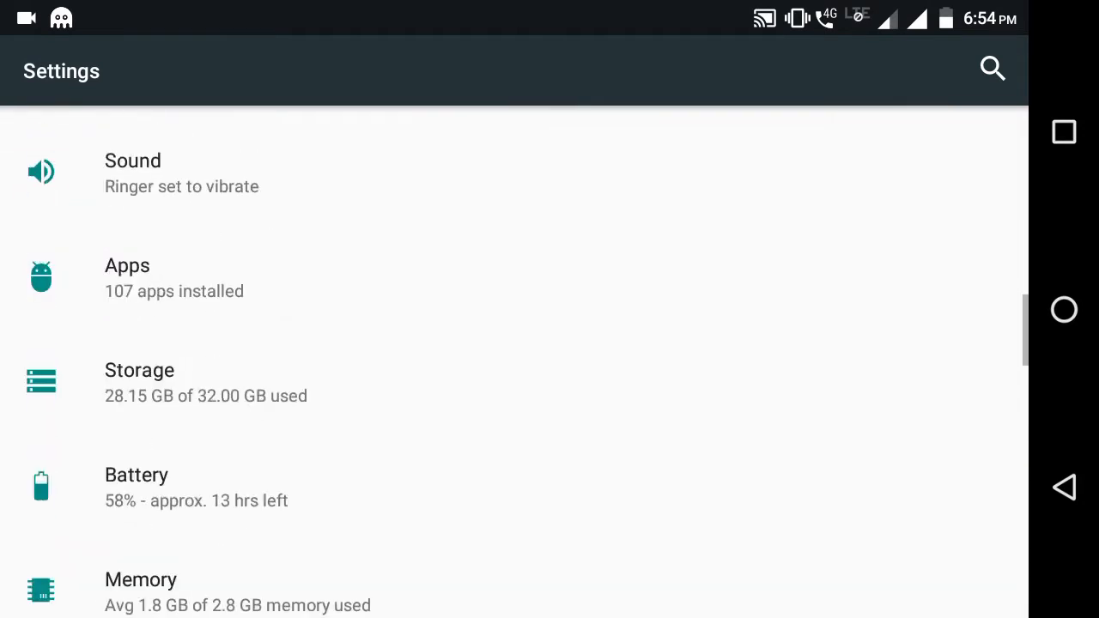
Read About phone: Moto E4 Plus on Android 7.1.1, then return home.
{"action": "scroll", "scroll_direction": "down", "scroll_amount": 3}
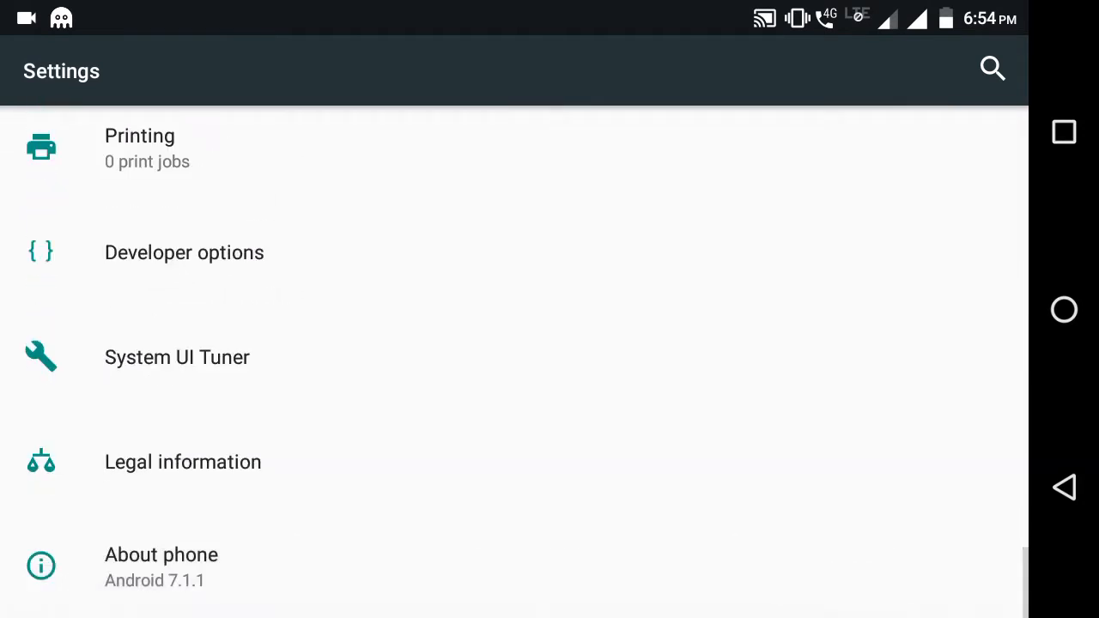
{"action": "left_click", "coordinate": [161, 554]}
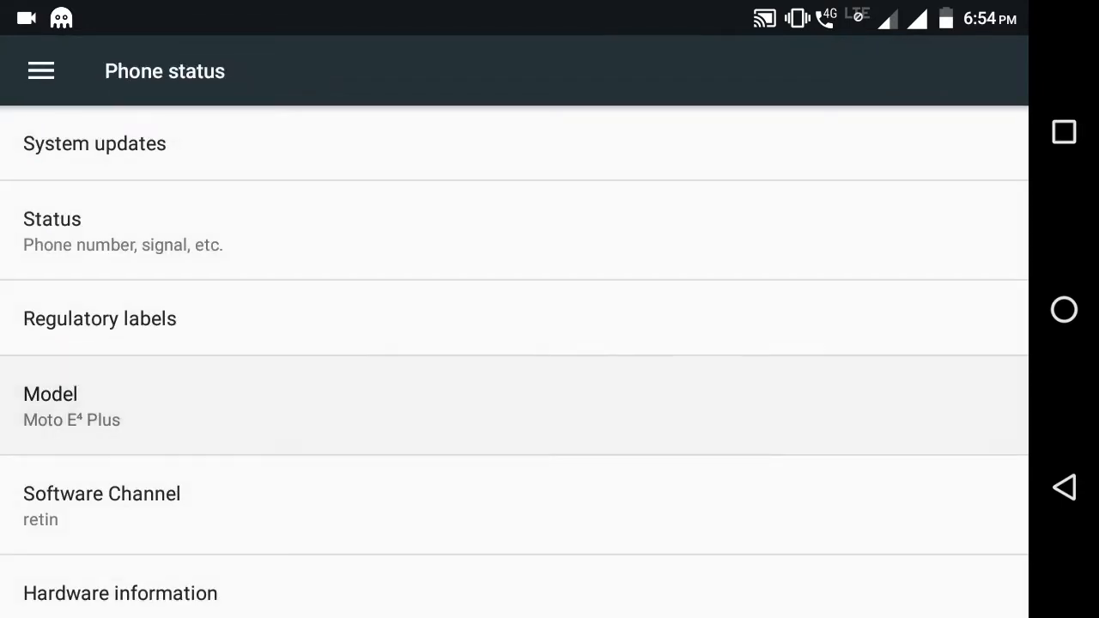
{"action": "scroll", "scroll_direction": "down", "scroll_amount": 3}
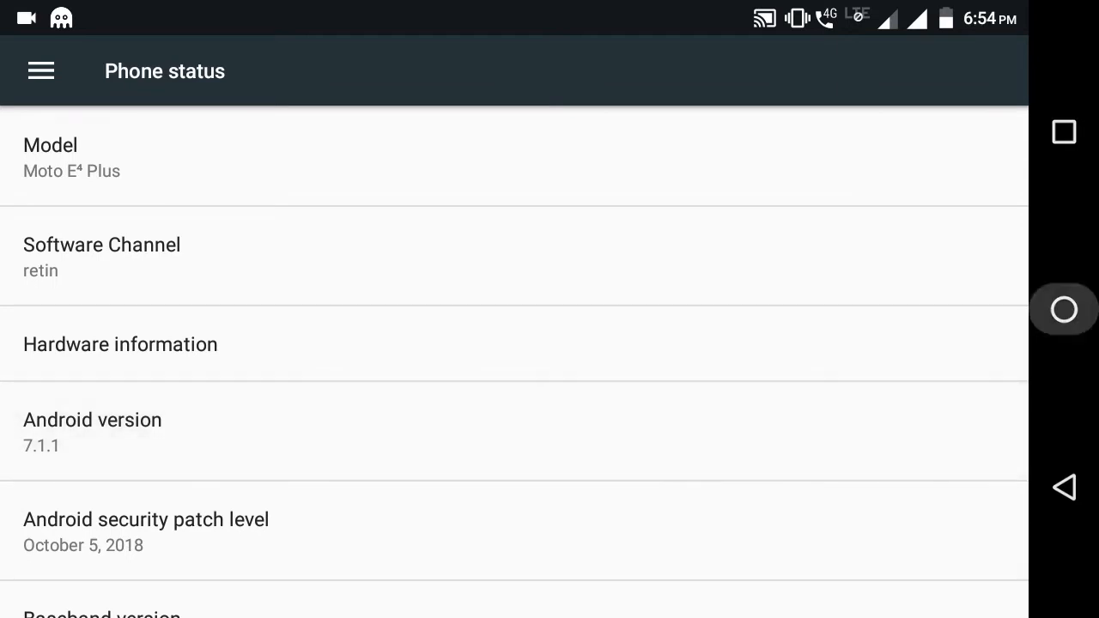
{"action": "left_click", "coordinate": [1063, 310]}
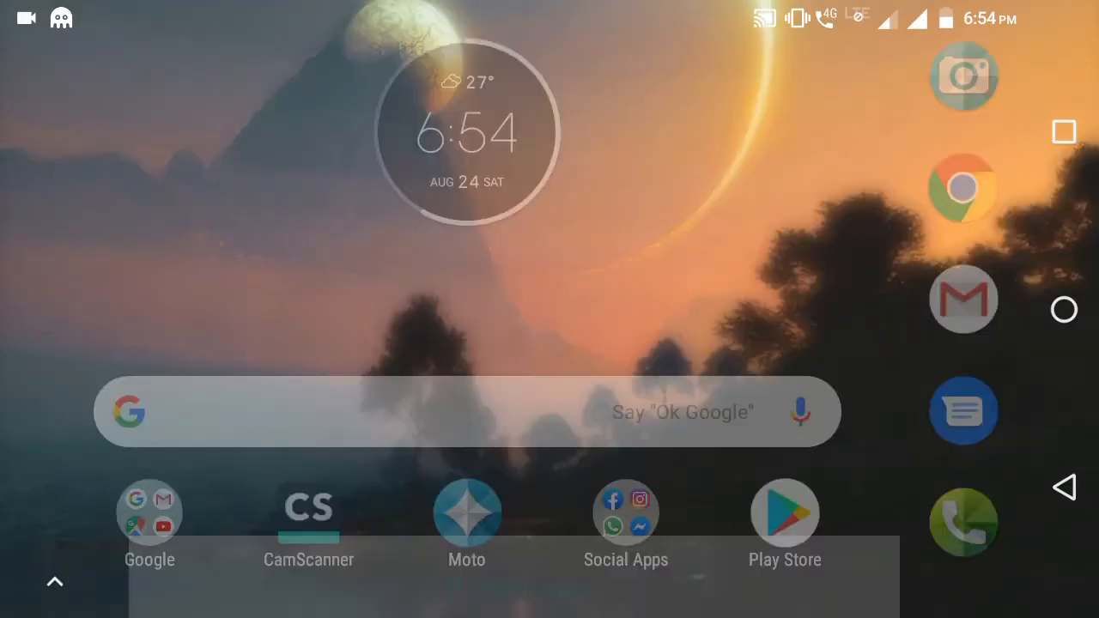
Open Panda.NES and launch Super Mario Bros from the Featured list.
{"action": "left_click", "coordinate": [55, 581]}
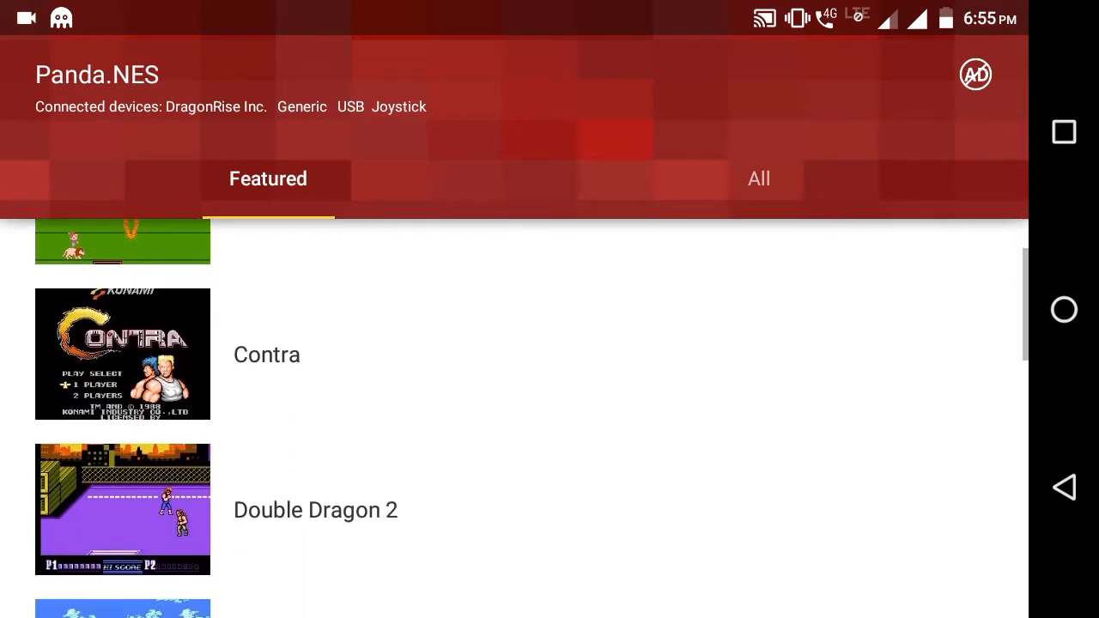
{"action": "scroll", "scroll_direction": "down", "scroll_amount": 3}
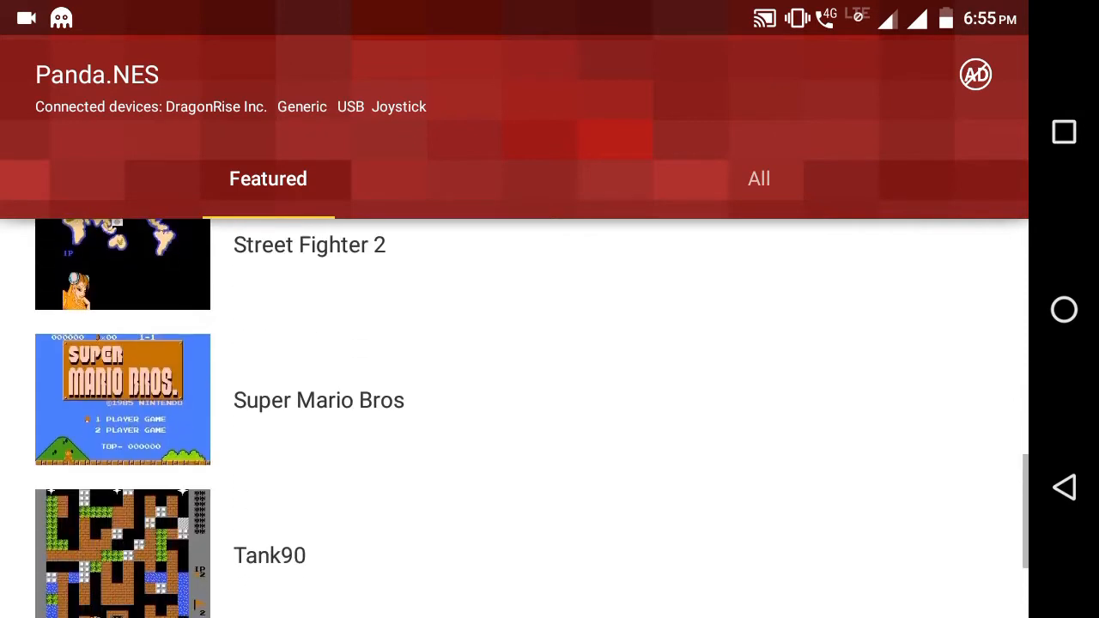
{"action": "scroll", "scroll_direction": "up", "scroll_amount": 3}
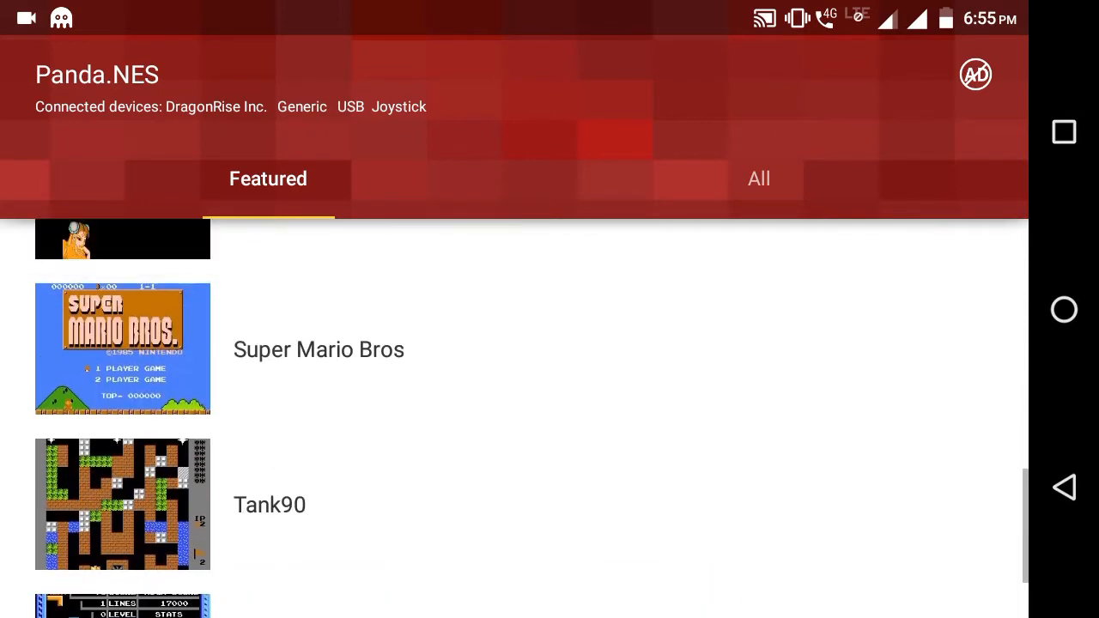
{"action": "scroll", "scroll_direction": "down", "scroll_amount": 3}
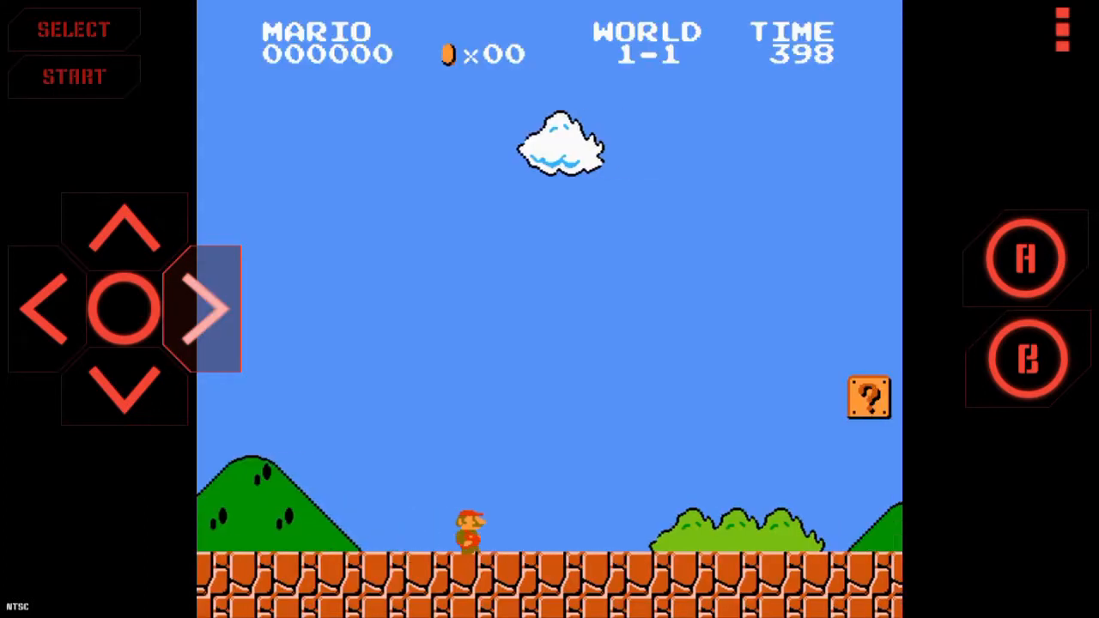
Run Mario through World 1-1, hitting the question block and clearing pipes and Goombas.
{"action": "left_click", "coordinate": [211, 309]}
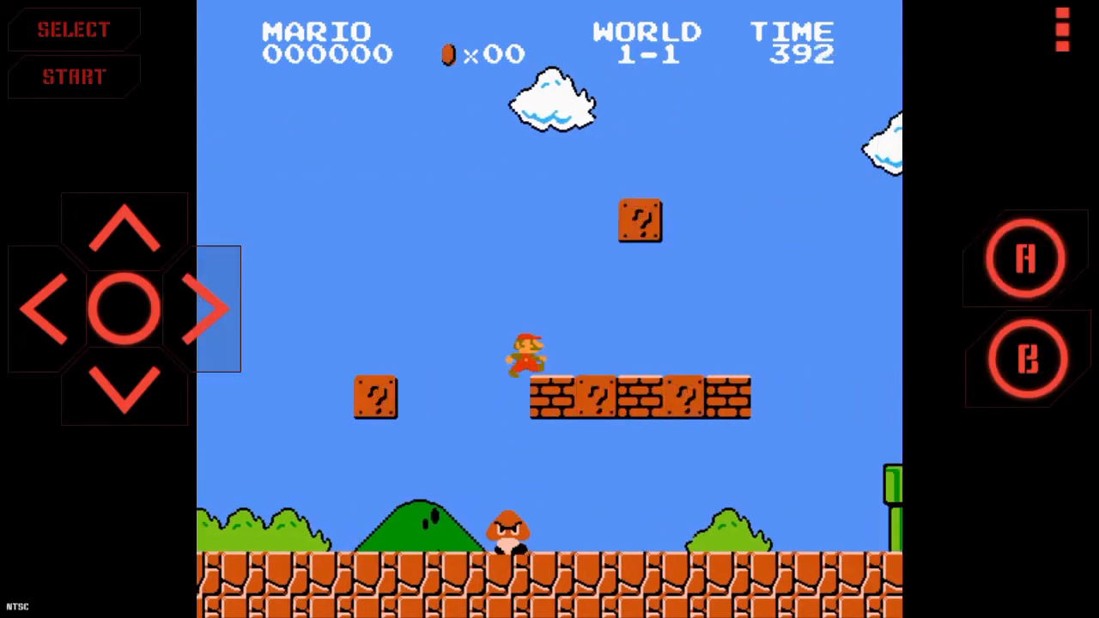
{"action": "left_click", "coordinate": [208, 309]}
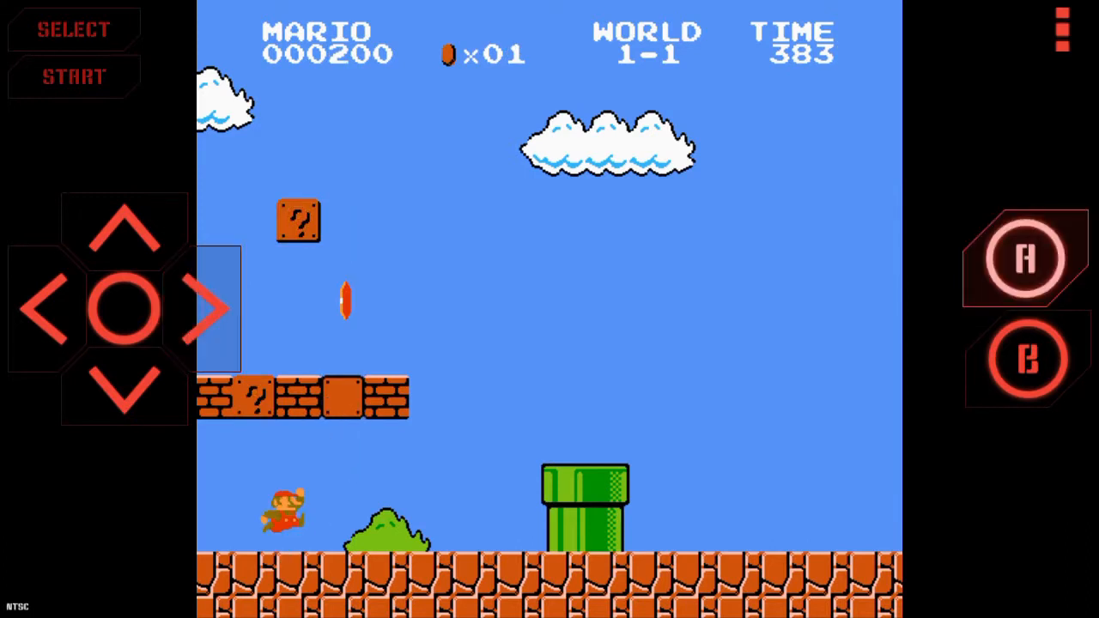
{"action": "left_click", "coordinate": [206, 309]}
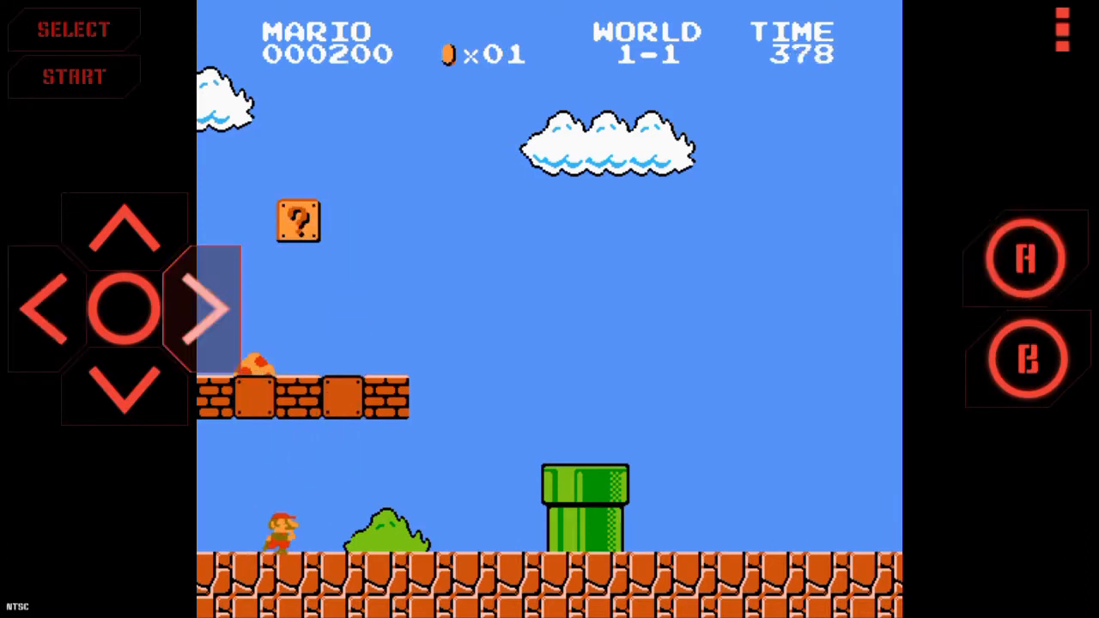
{"action": "left_click", "coordinate": [210, 309]}
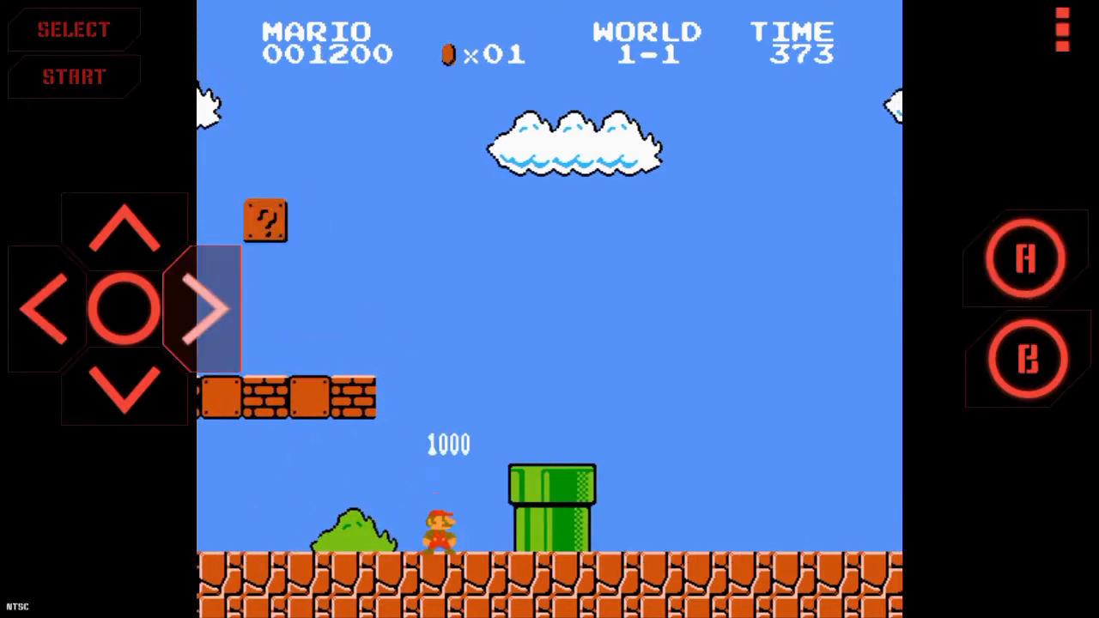
{"action": "left_click", "coordinate": [217, 309]}
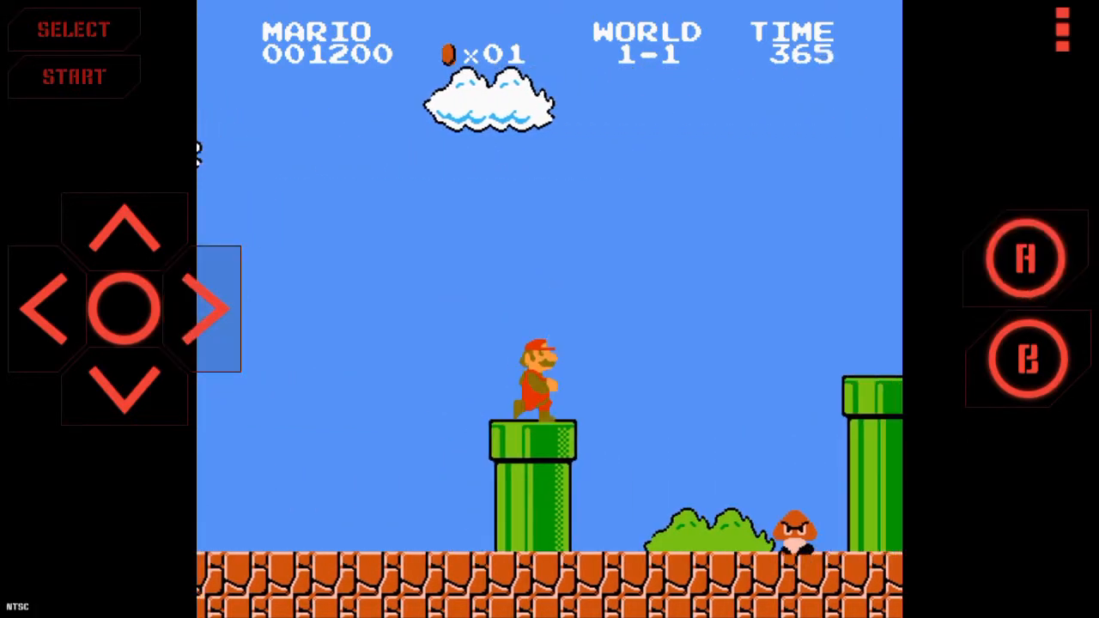
{"action": "left_click", "coordinate": [206, 309]}
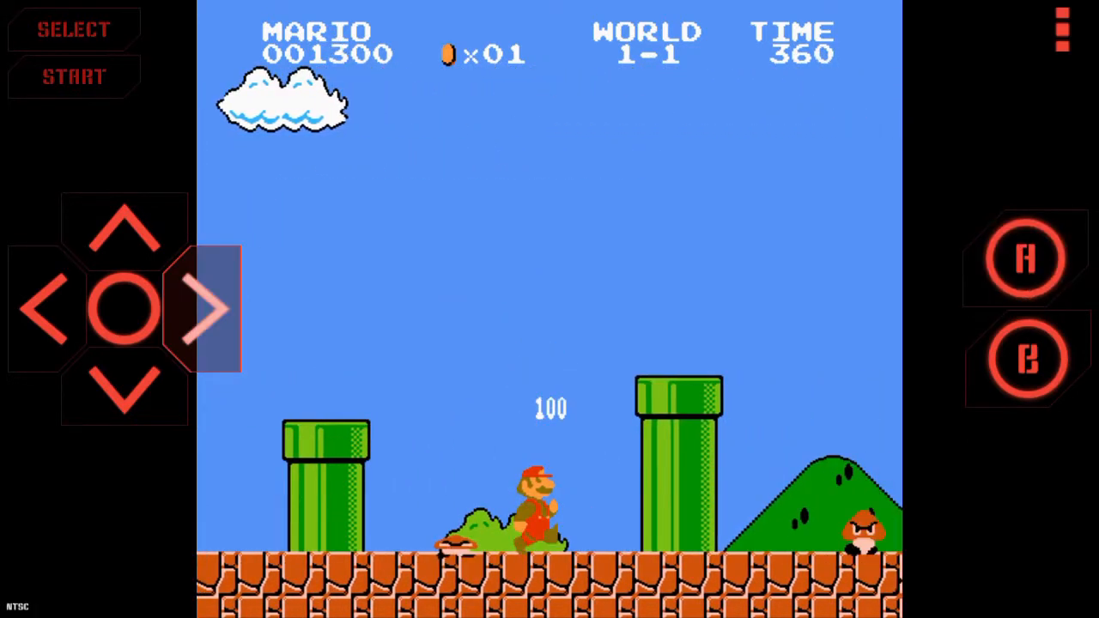
{"action": "left_click", "coordinate": [209, 309]}
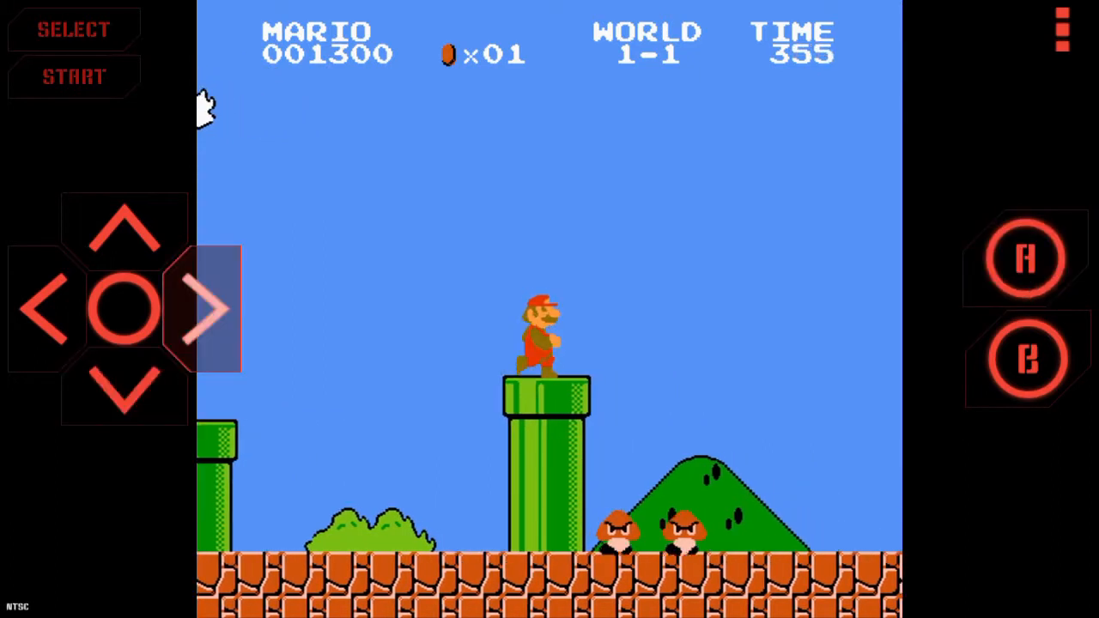
{"action": "left_click", "coordinate": [206, 309]}
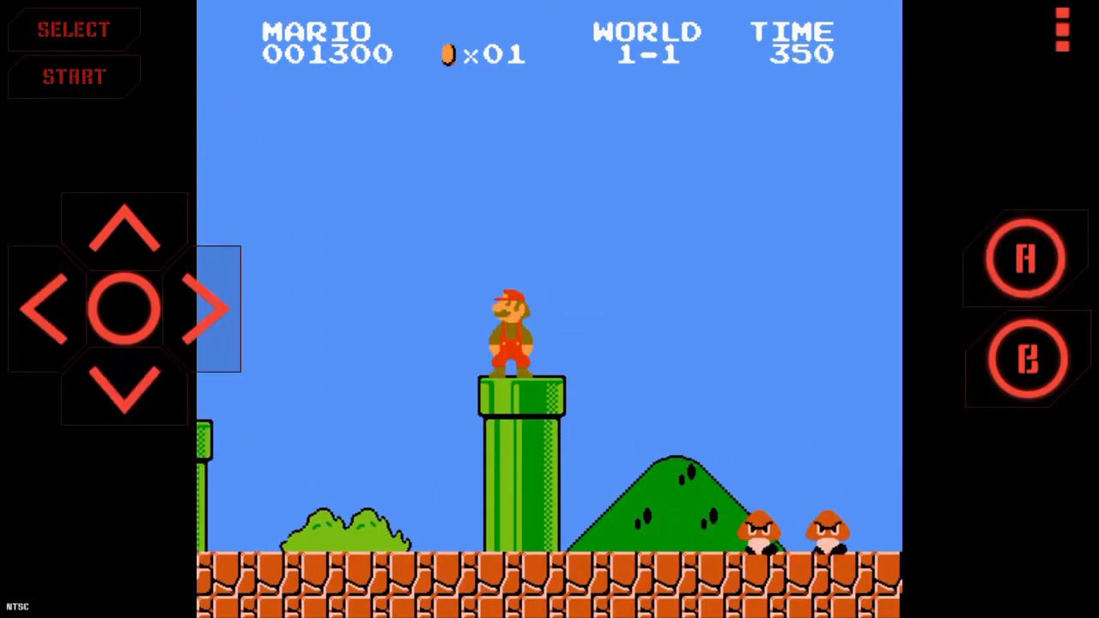
{"action": "left_click", "coordinate": [210, 309]}
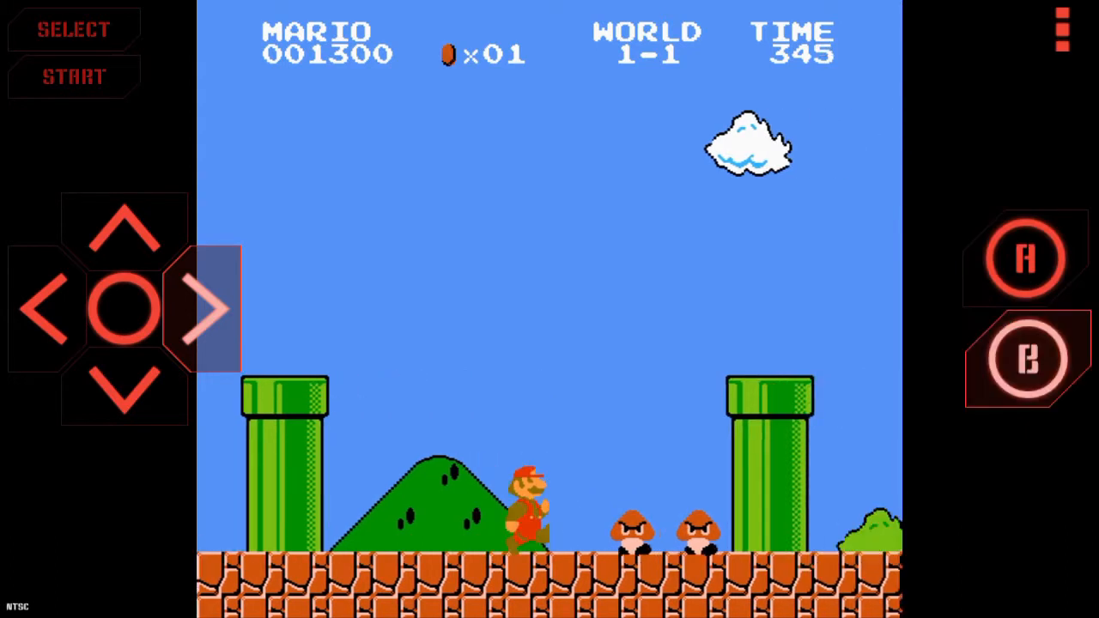
{"action": "left_click", "coordinate": [211, 309]}
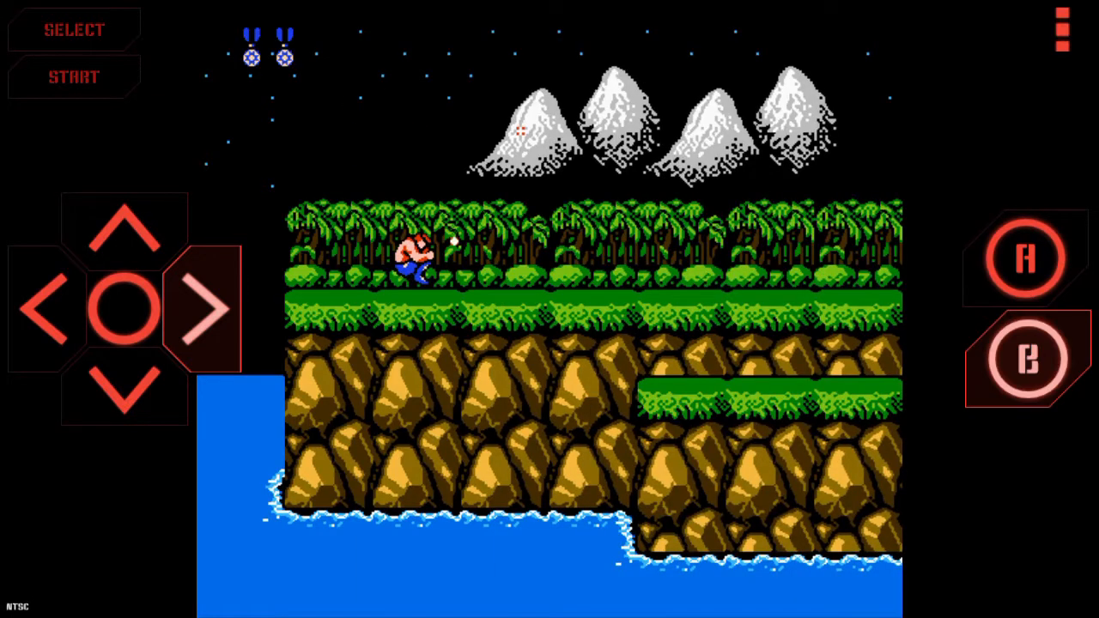
Advance the Contra commando right, shooting soldiers and the flying capsule.
{"action": "left_click", "coordinate": [209, 309]}
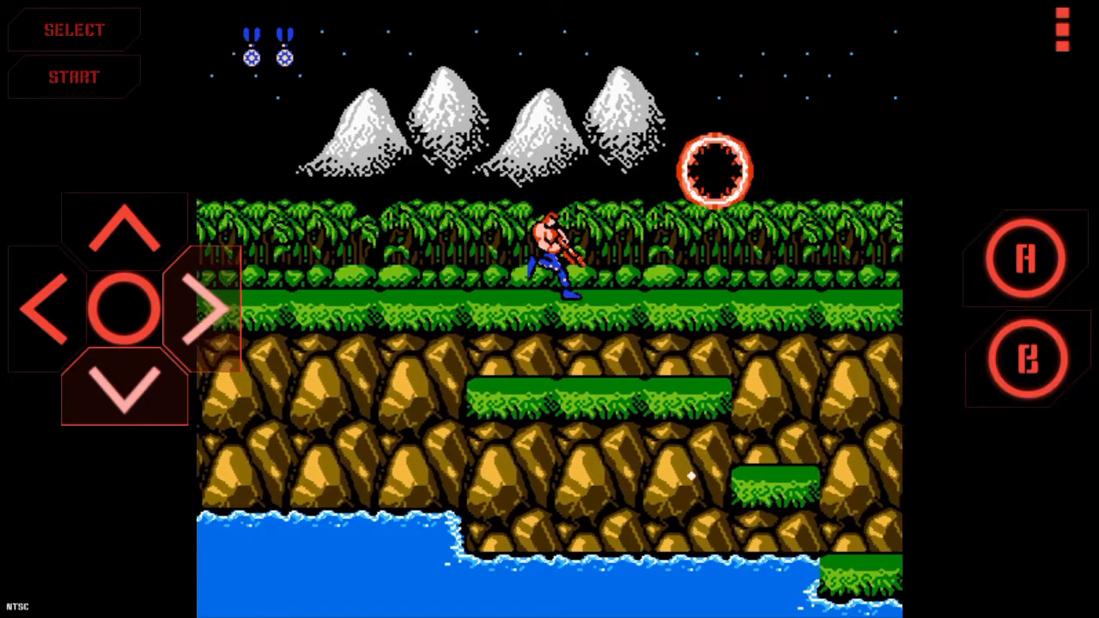
{"action": "left_click", "coordinate": [1021, 360]}
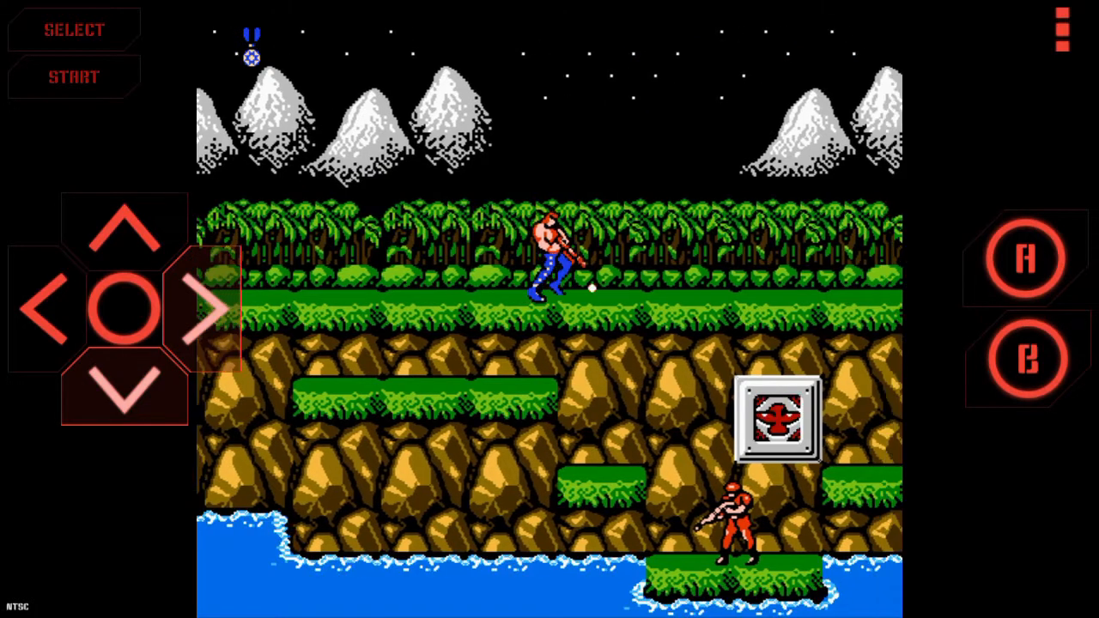
{"action": "left_click", "coordinate": [215, 309]}
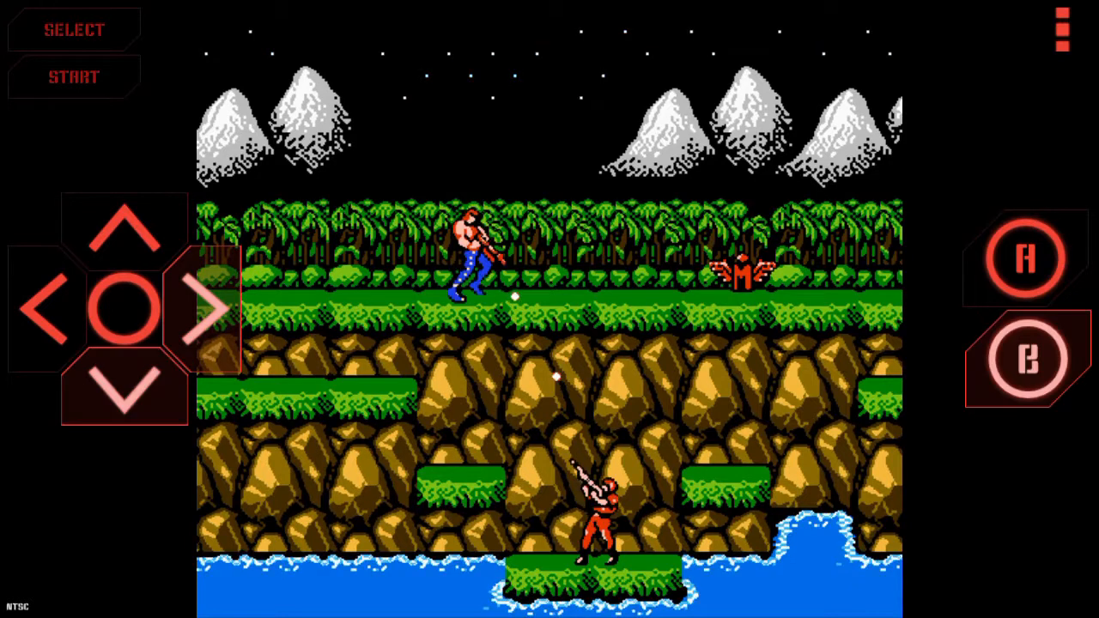
{"action": "left_click", "coordinate": [212, 309]}
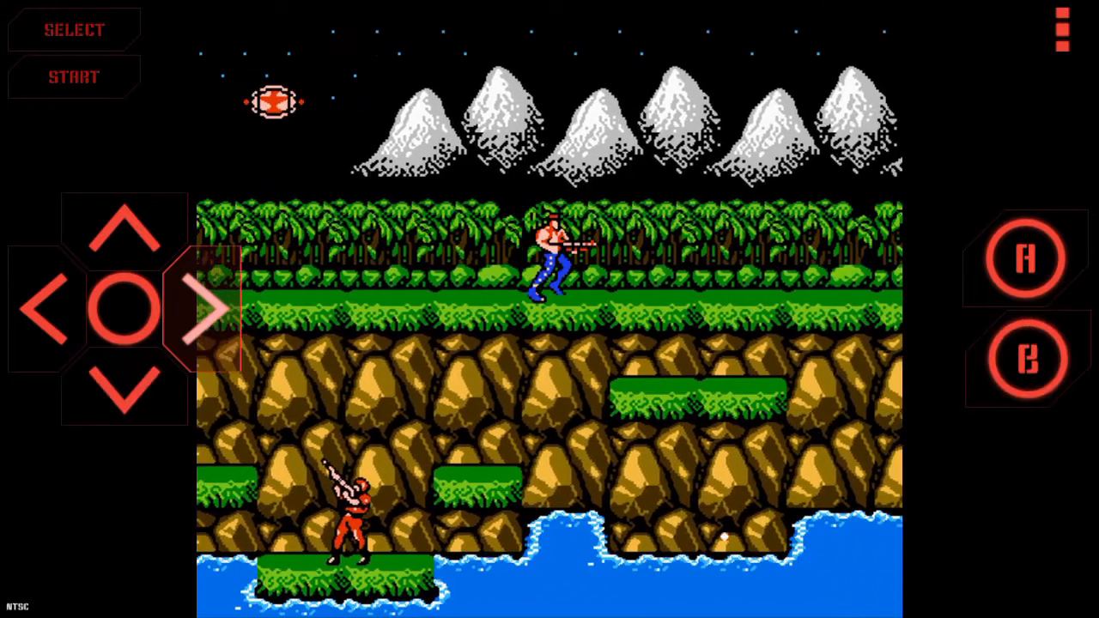
{"action": "left_click", "coordinate": [1021, 359]}
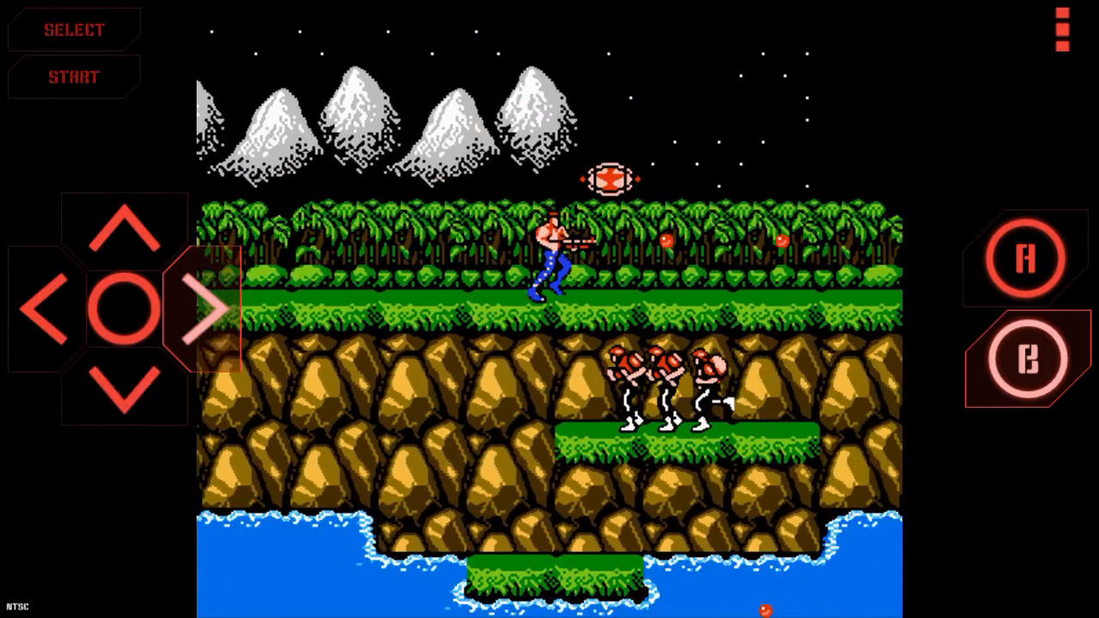
{"action": "left_click", "coordinate": [210, 309]}
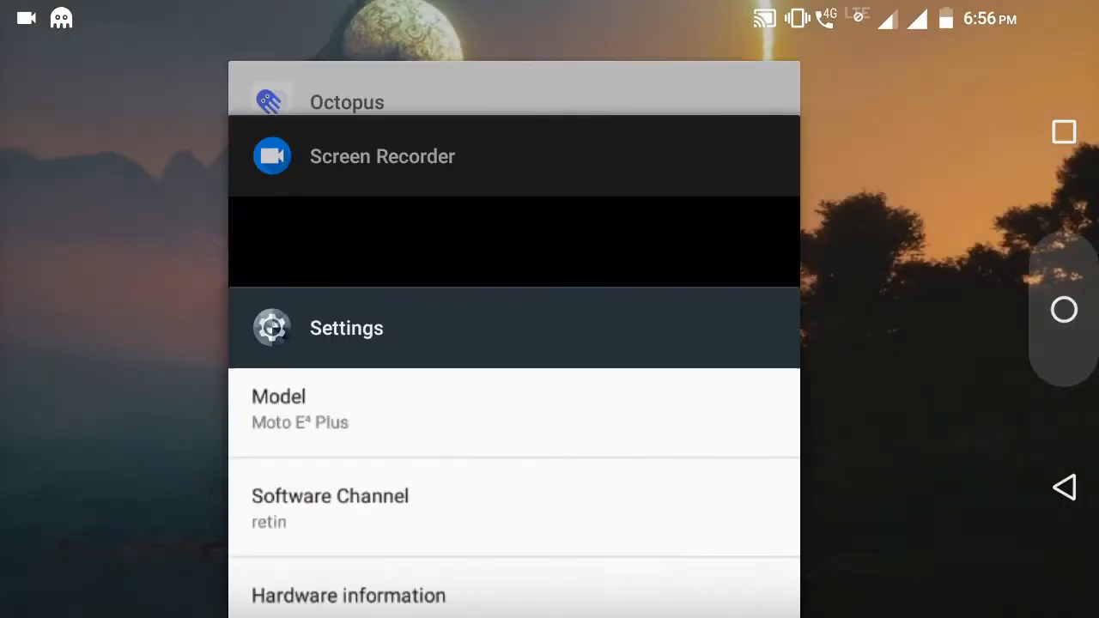
Search Play Store for 'octopus kymapper', hit the no-internet error, and go home.
{"action": "left_click", "coordinate": [1062, 487]}
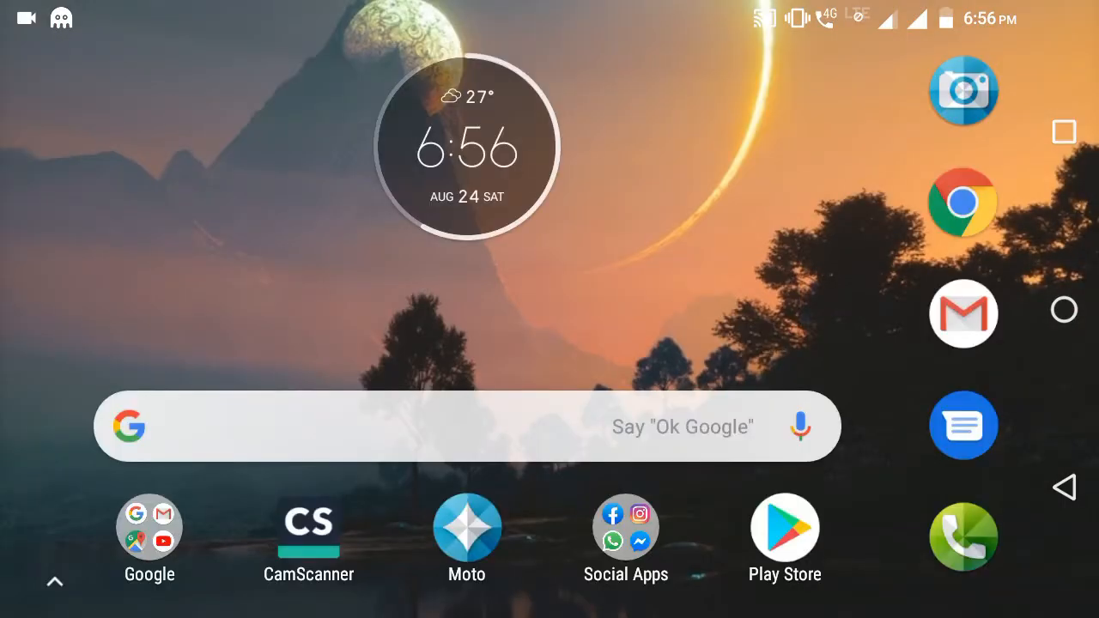
{"action": "left_click", "coordinate": [55, 581]}
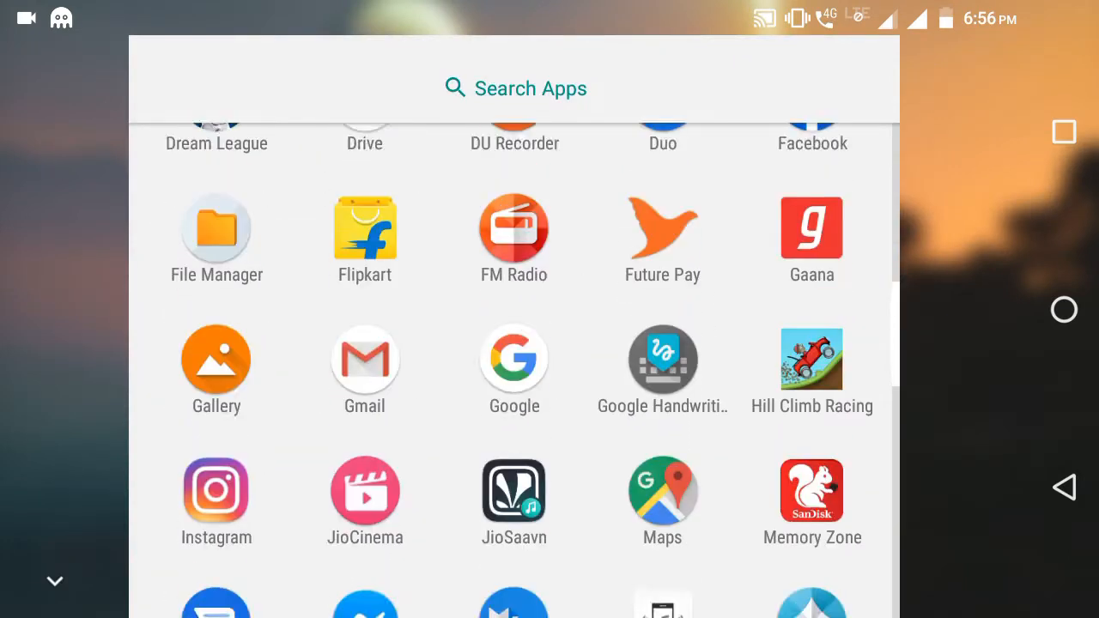
{"action": "scroll", "scroll_direction": "down", "scroll_amount": 3}
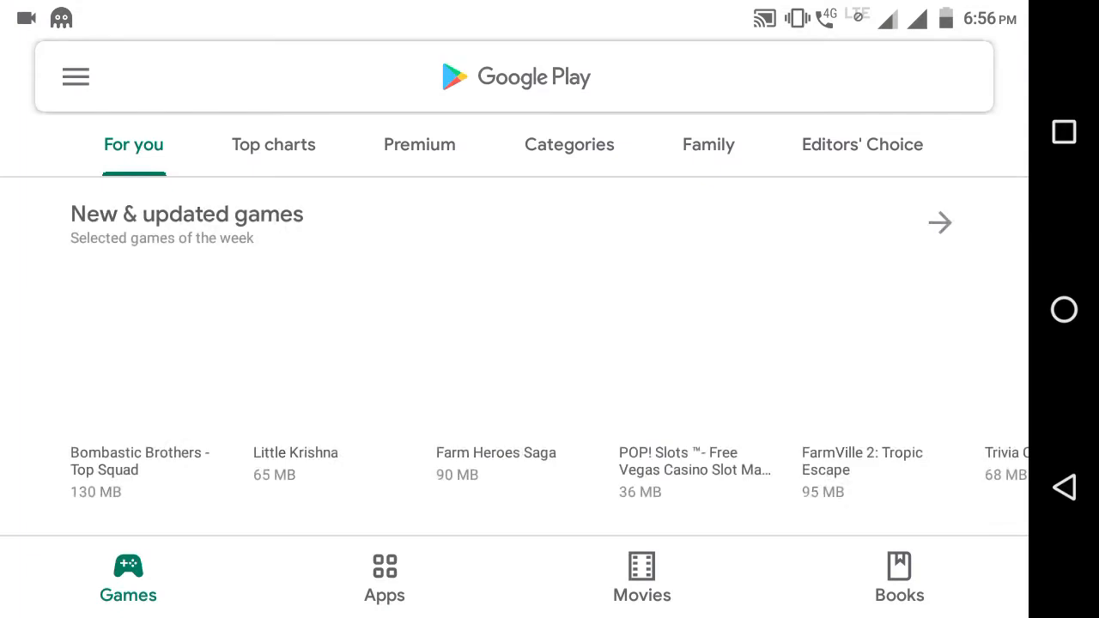
{"action": "left_click", "coordinate": [515, 77]}
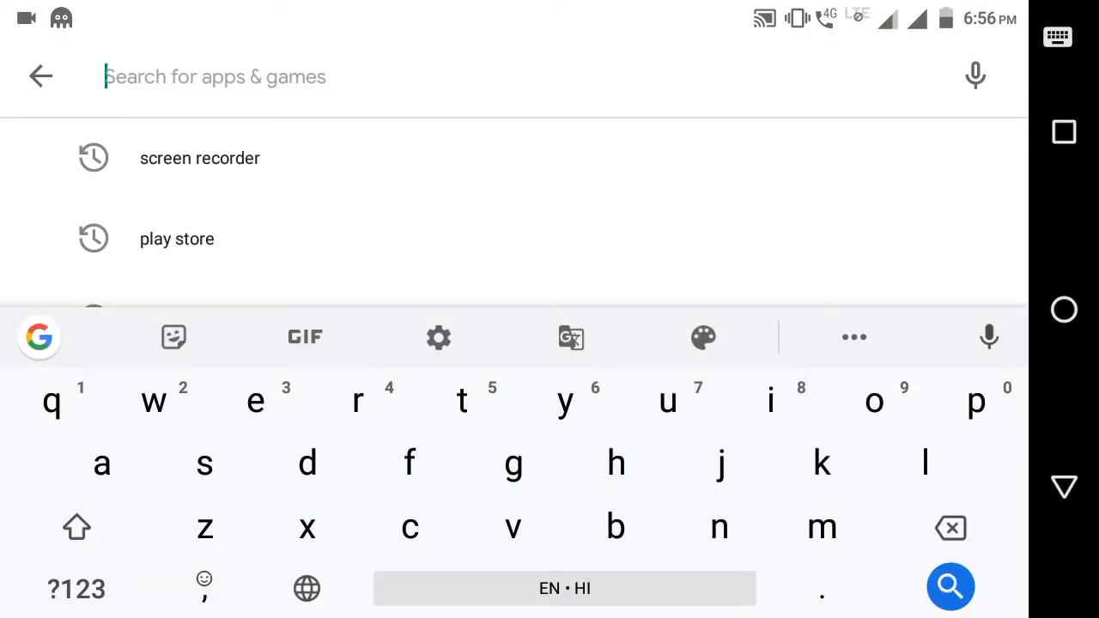
{"action": "type", "text": "octopus kymapper"}
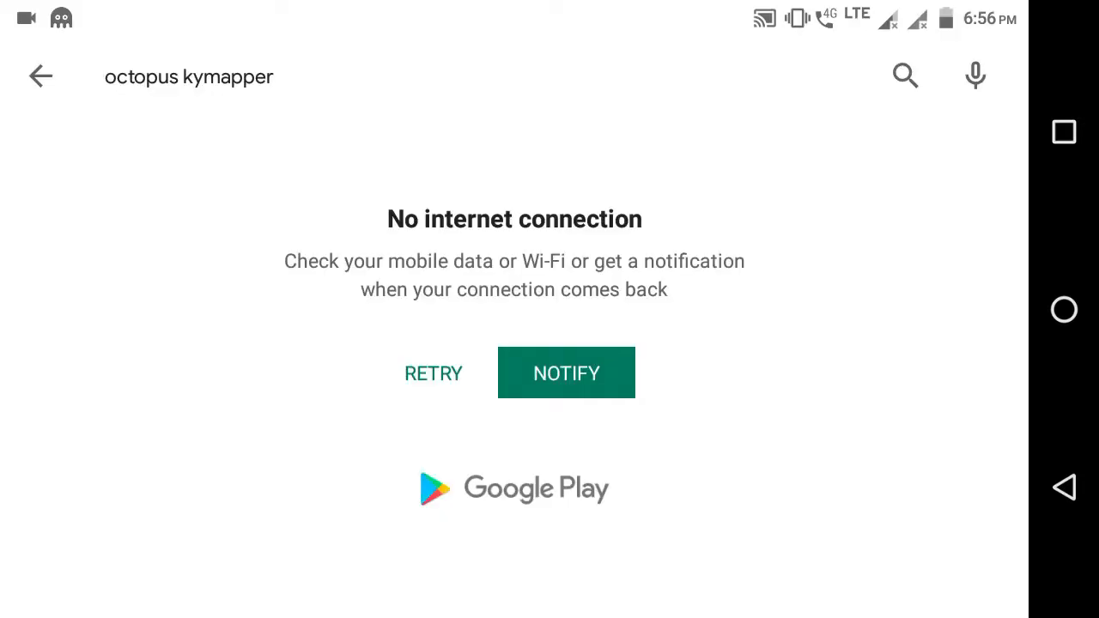
{"action": "left_click", "coordinate": [433, 373]}
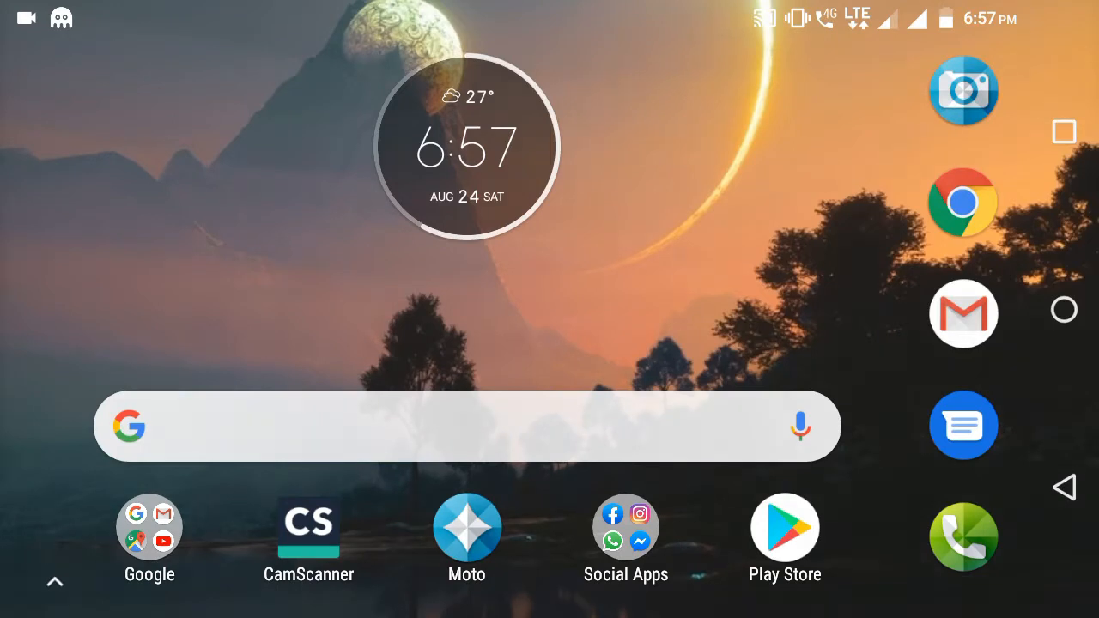
Open Octopus with the DragonRise joystick connected and start Panda.NES from My Games.
{"action": "left_click", "coordinate": [54, 582]}
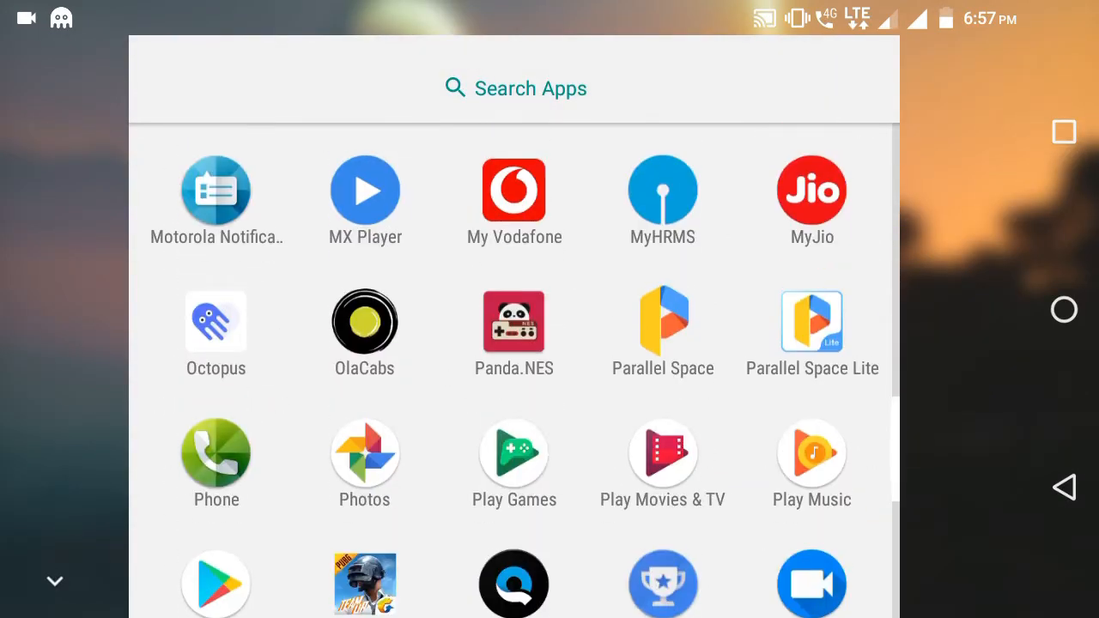
{"action": "left_click", "coordinate": [215, 322]}
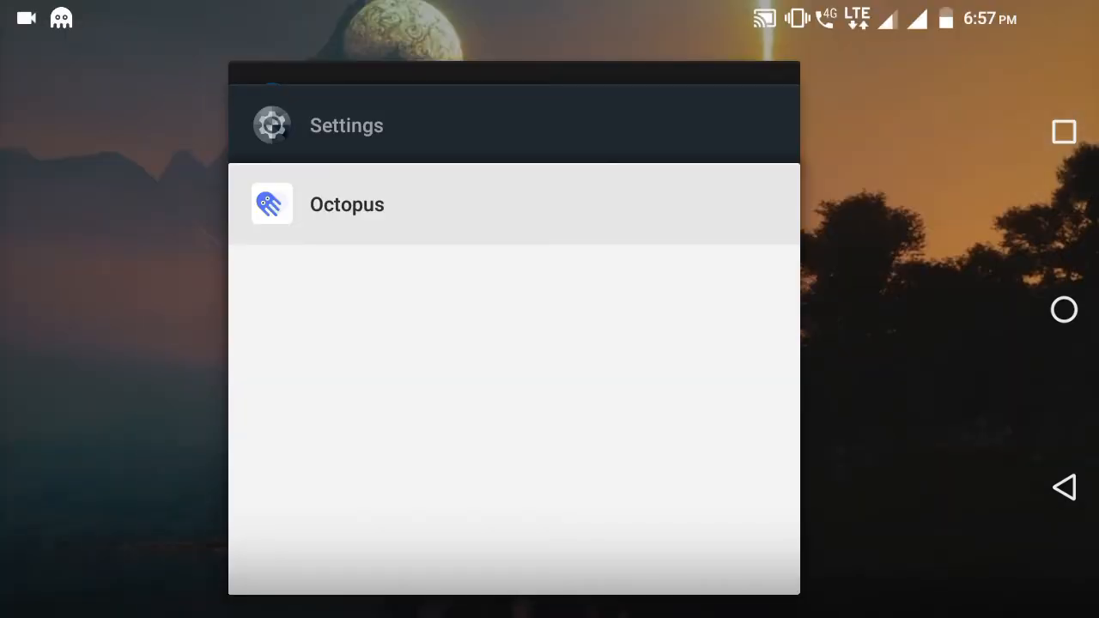
{"action": "left_click", "coordinate": [346, 204]}
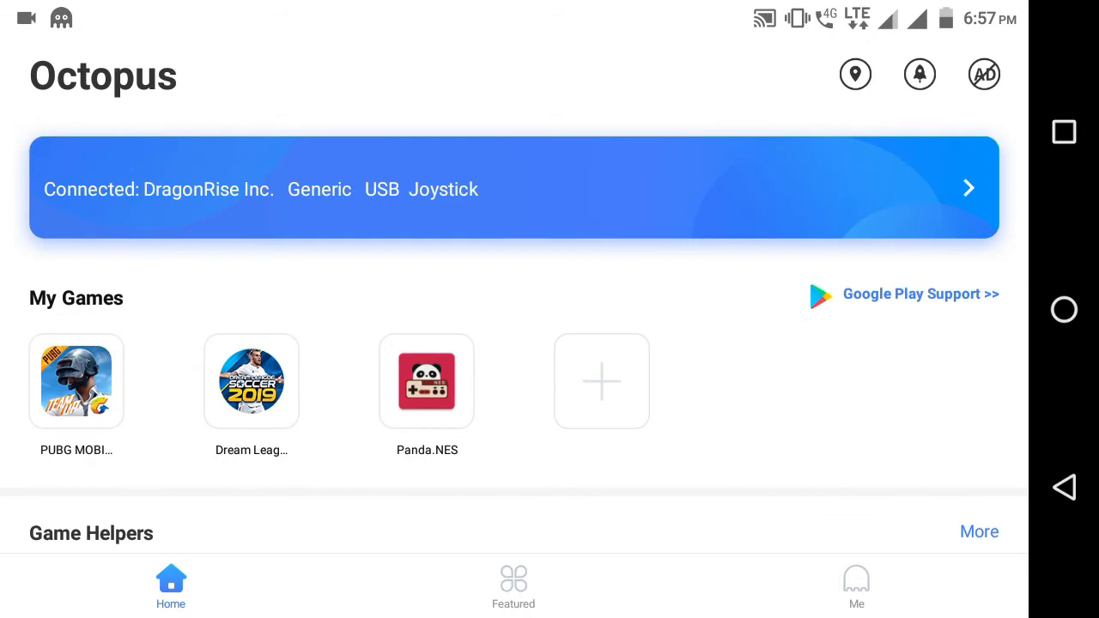
{"action": "left_click", "coordinate": [426, 381]}
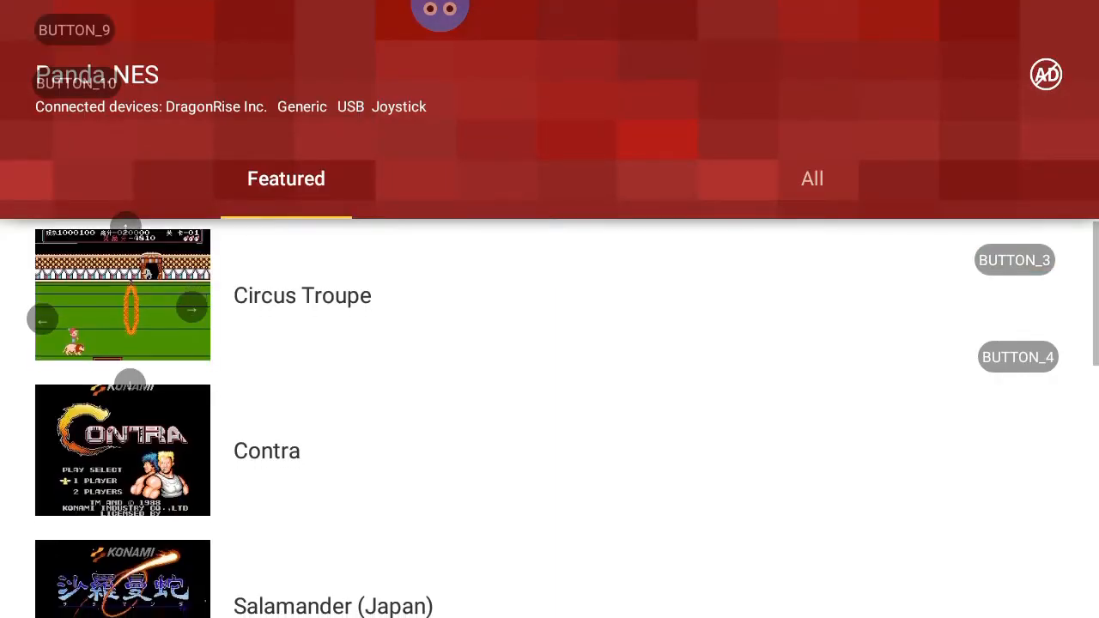
Dismiss the Octopus notice, drag the D-pad joystick control to a new spot, and save.
{"action": "scroll", "scroll_direction": "down", "scroll_amount": 3}
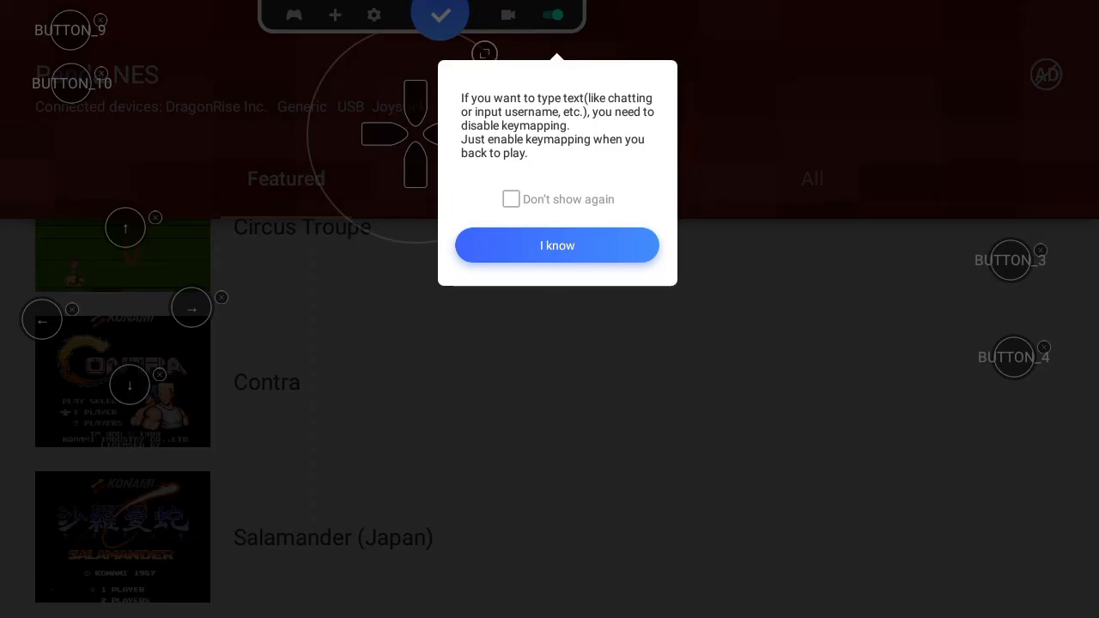
{"action": "left_click", "coordinate": [557, 245]}
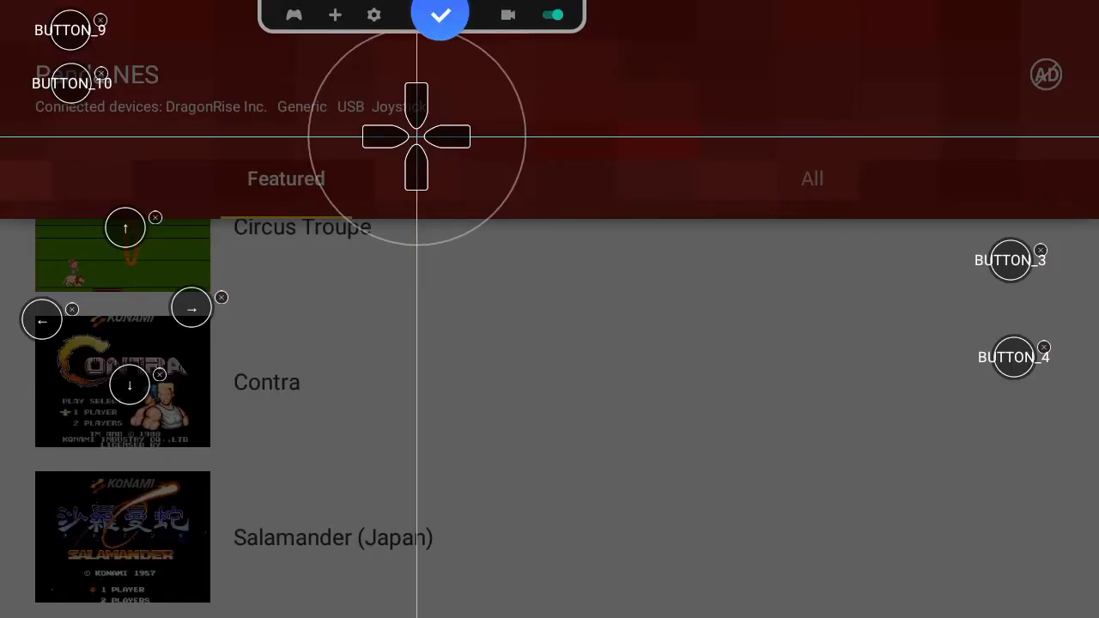
{"action": "left_click_drag", "start_coordinate": [416, 138], "coordinate": [457, 382]}
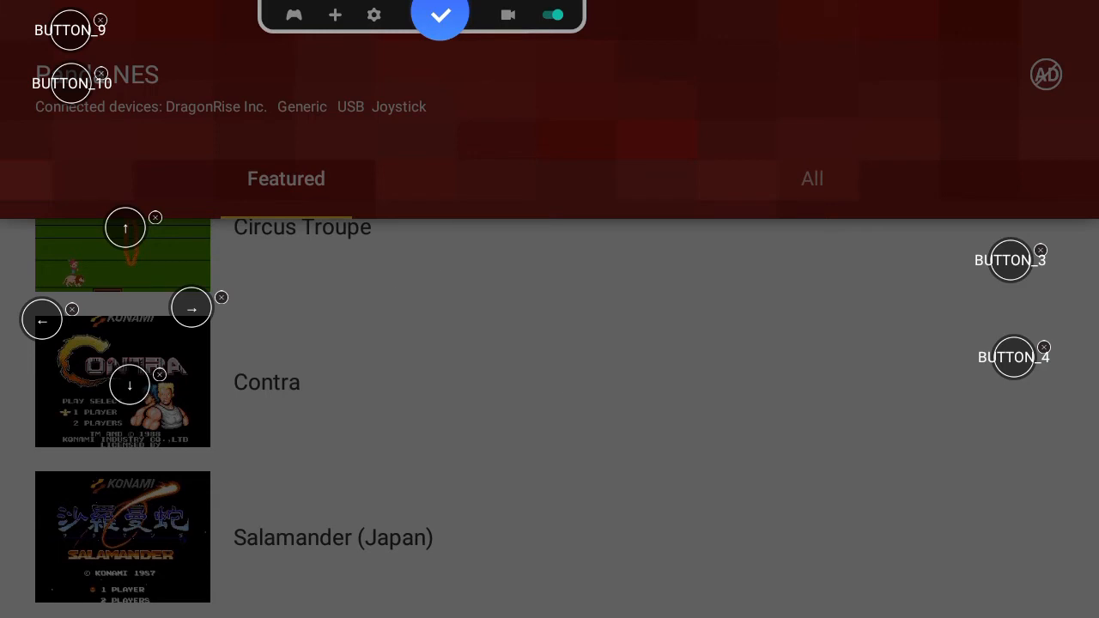
{"action": "left_click", "coordinate": [439, 15]}
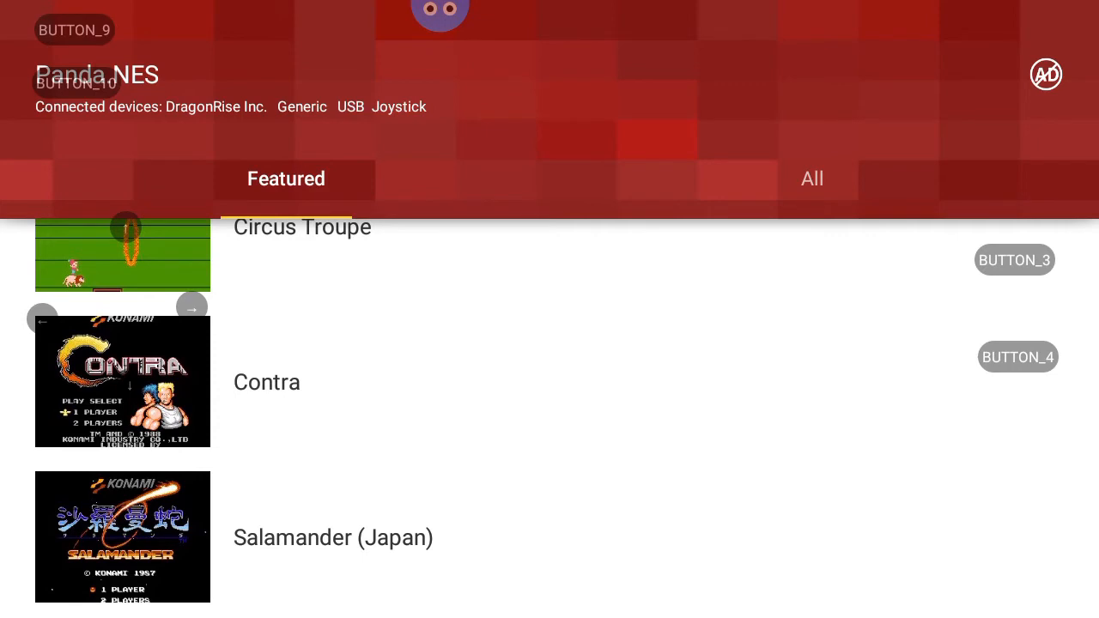